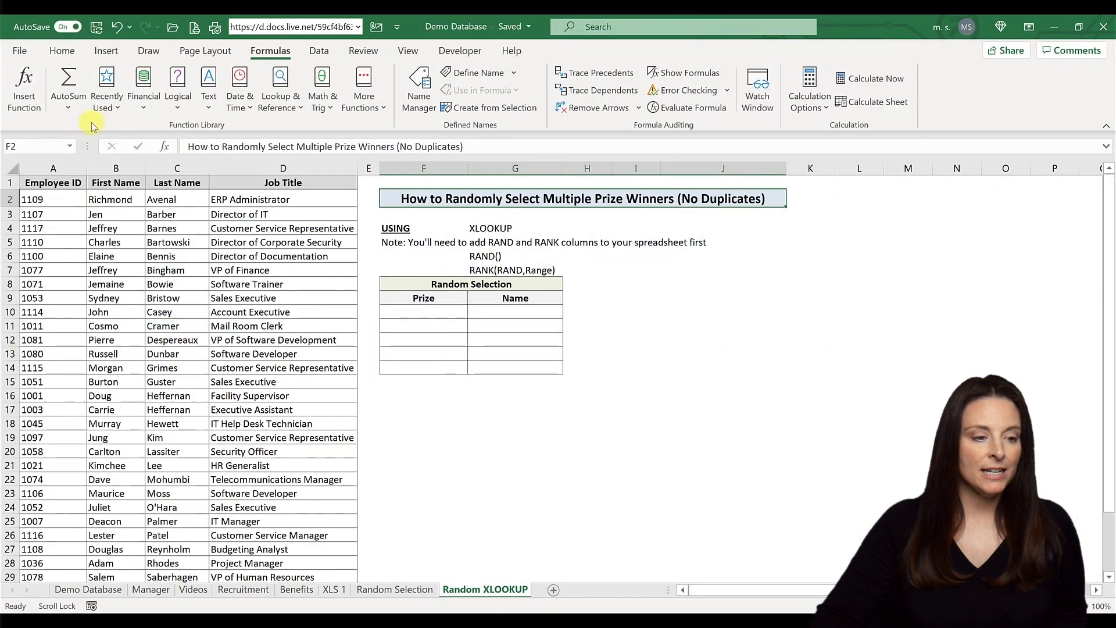
- Insert two columns before Job Title, headed RAND and RANK with yellow fill
{"action": "left_click", "coordinate": [115, 182]}
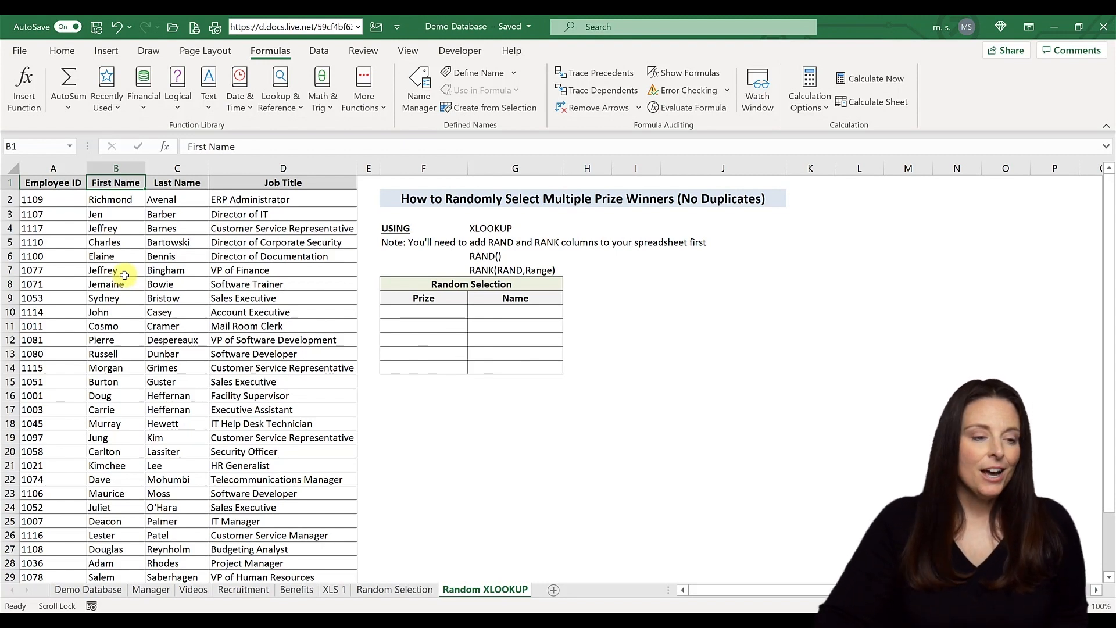
{"action": "mouse_move", "coordinate": [181, 242]}
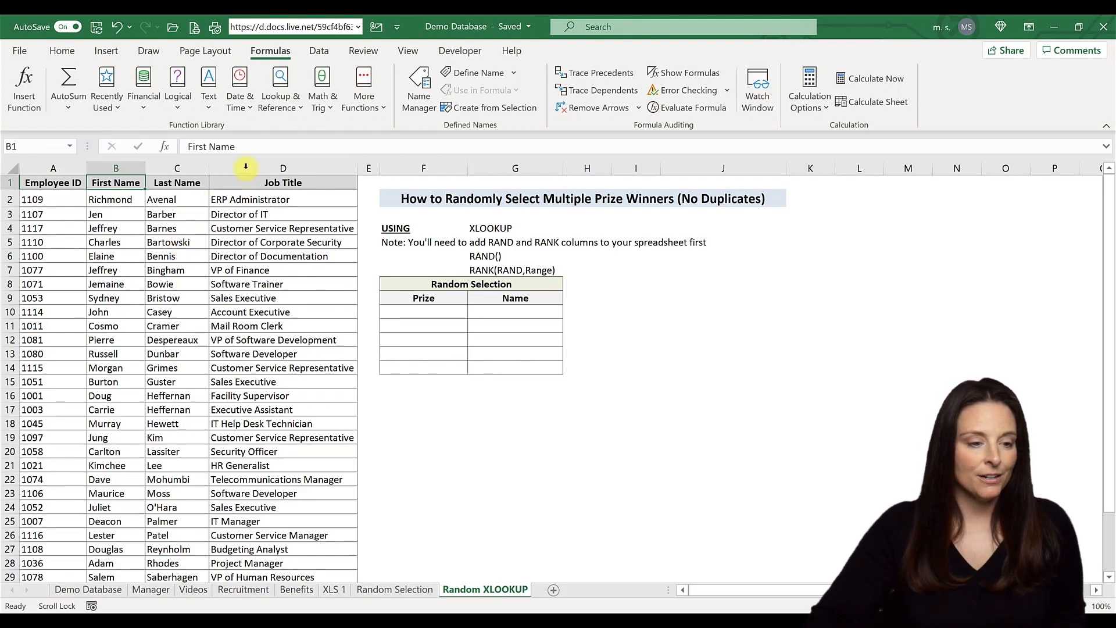
{"action": "left_click", "coordinate": [283, 182]}
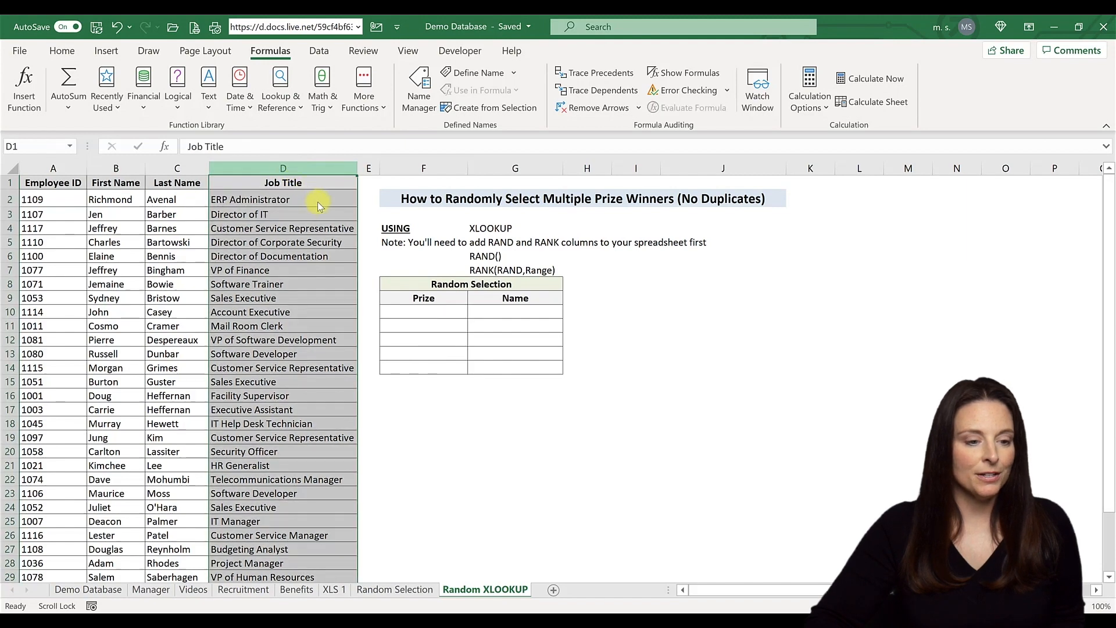
{"action": "mouse_move", "coordinate": [341, 294]}
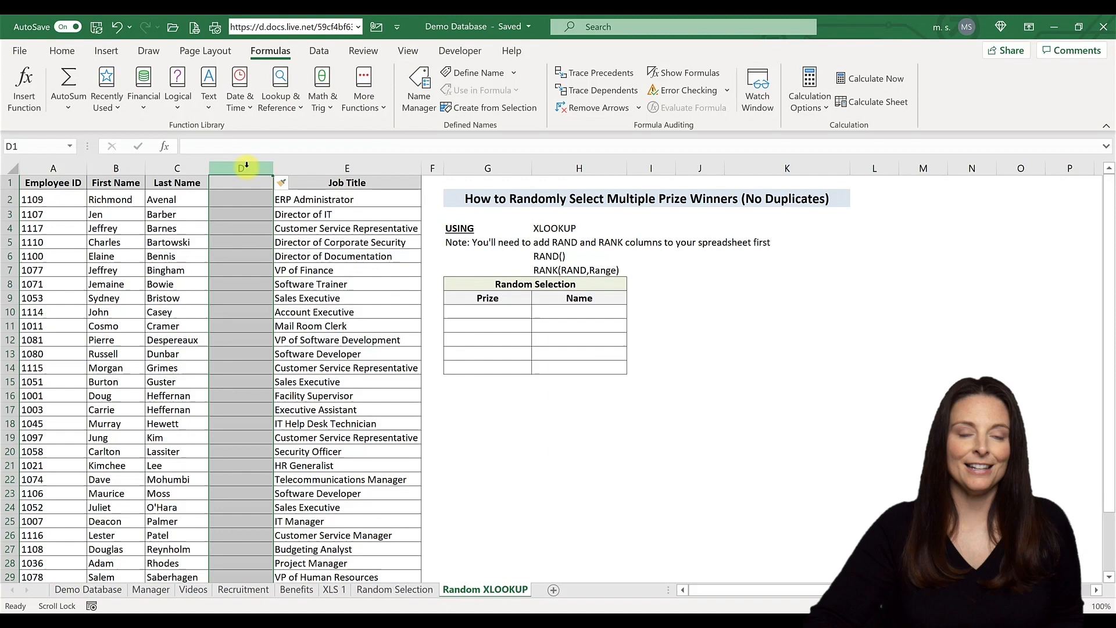
{"action": "right_click", "coordinate": [240, 168]}
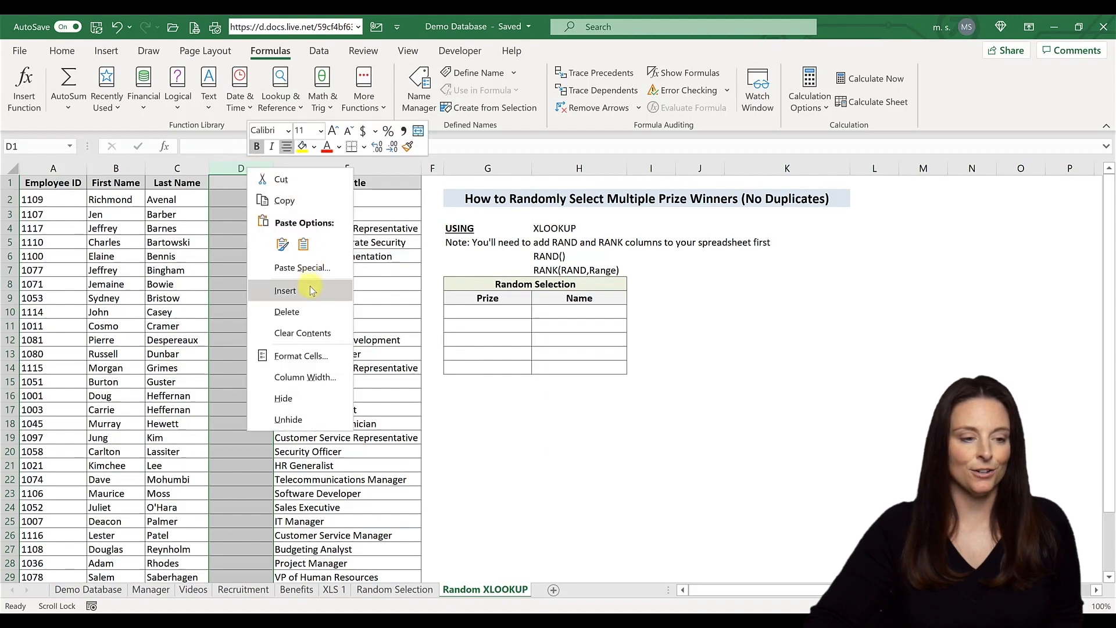
{"action": "left_click", "coordinate": [285, 290]}
{"action": "type", "text": "RAND"}
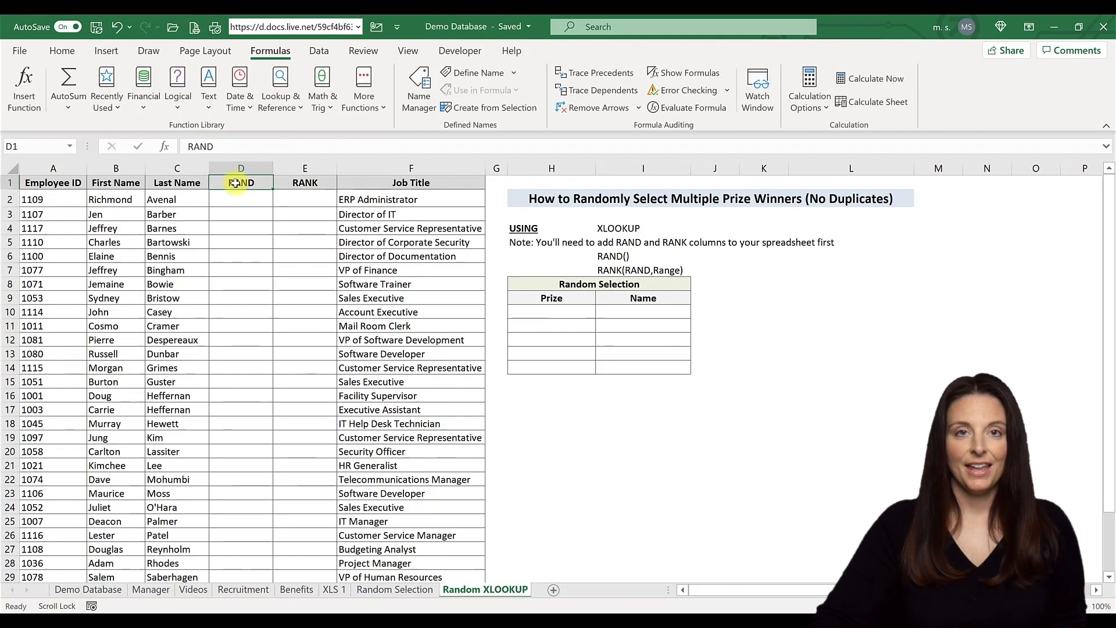
{"action": "left_click_drag", "start_coordinate": [241, 182], "coordinate": [305, 182]}
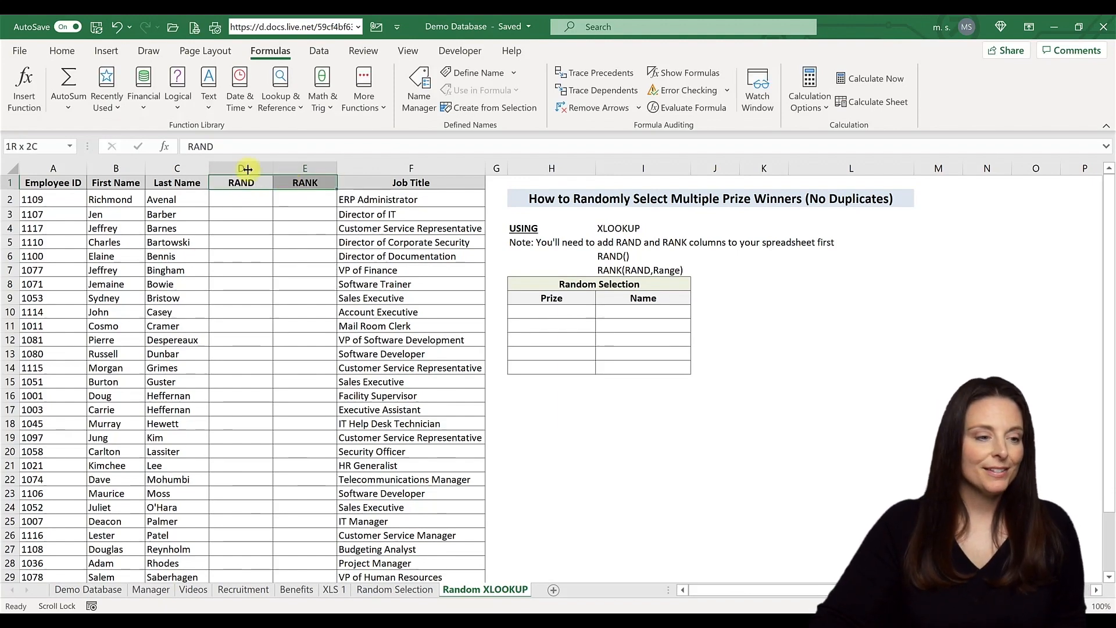
{"action": "left_click", "coordinate": [62, 50]}
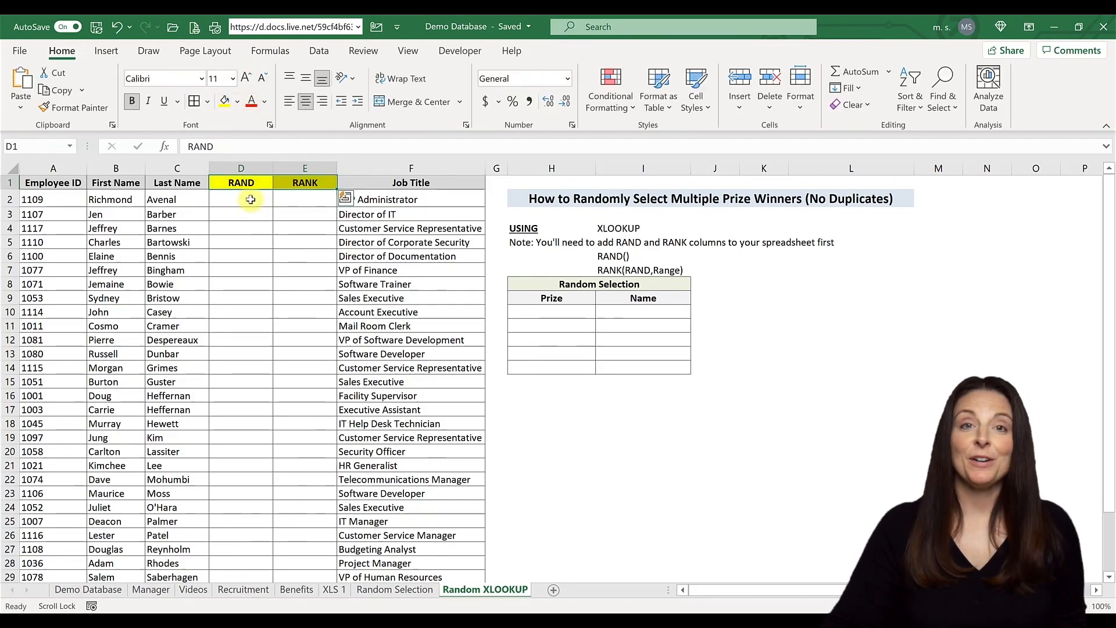
- Enter =RAND() in D2 and fill it down to D34
{"action": "left_click", "coordinate": [241, 199]}
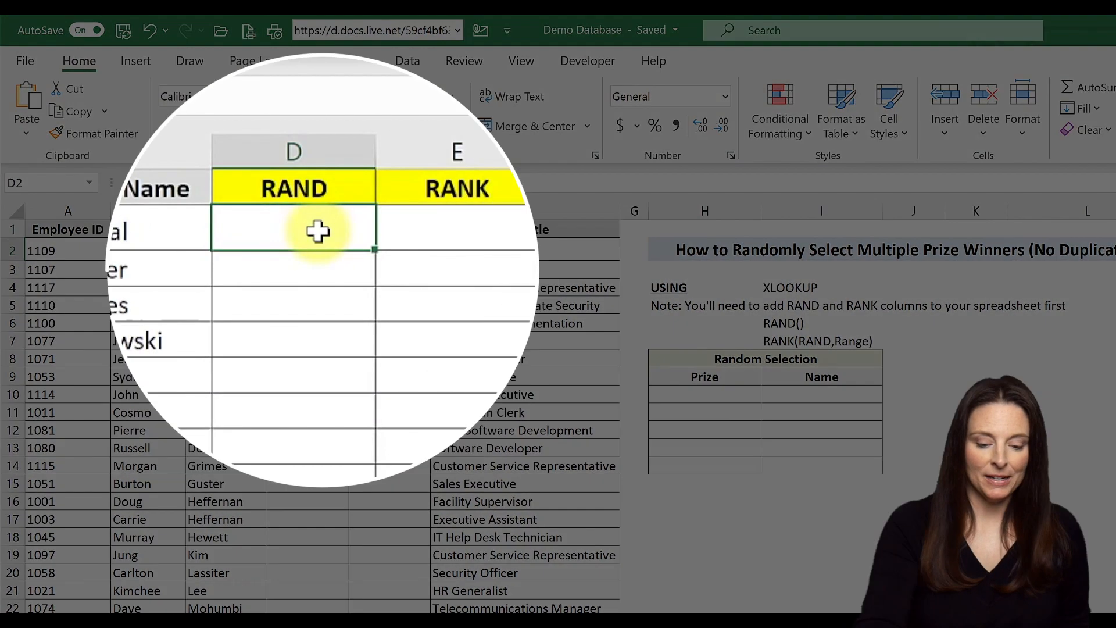
{"action": "type", "text": "="}
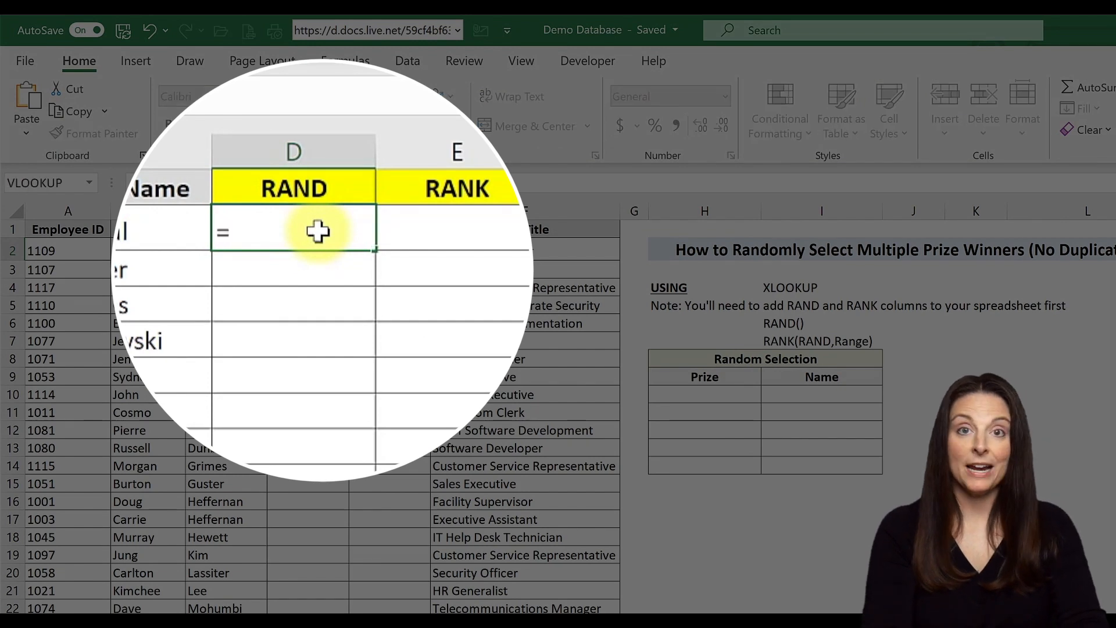
{"action": "type", "text": "RAND("}
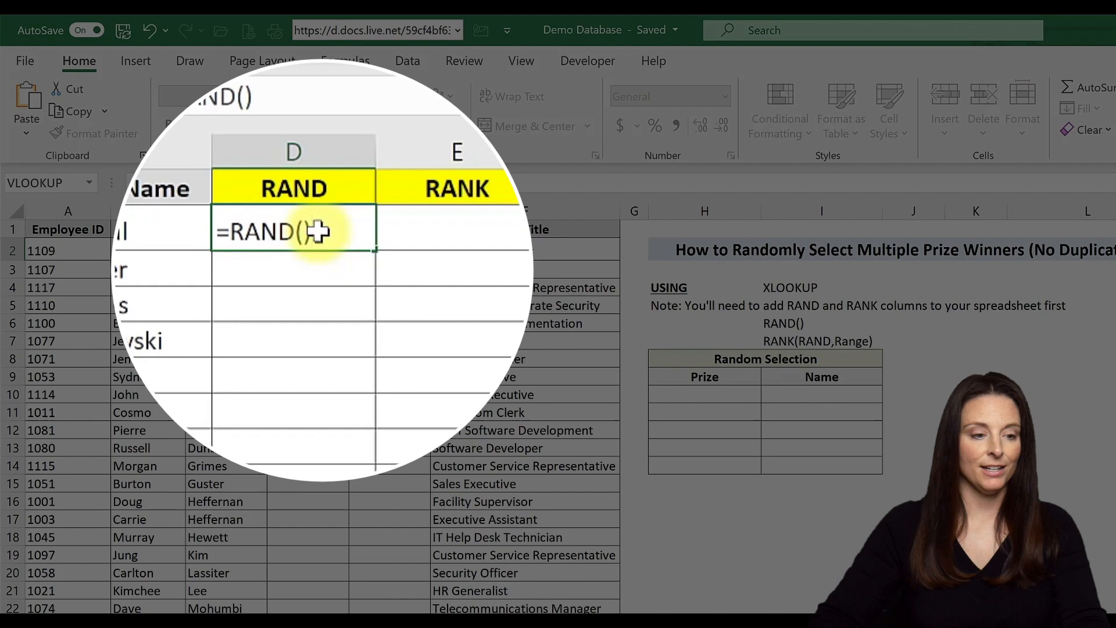
{"action": "key", "text": "Return"}
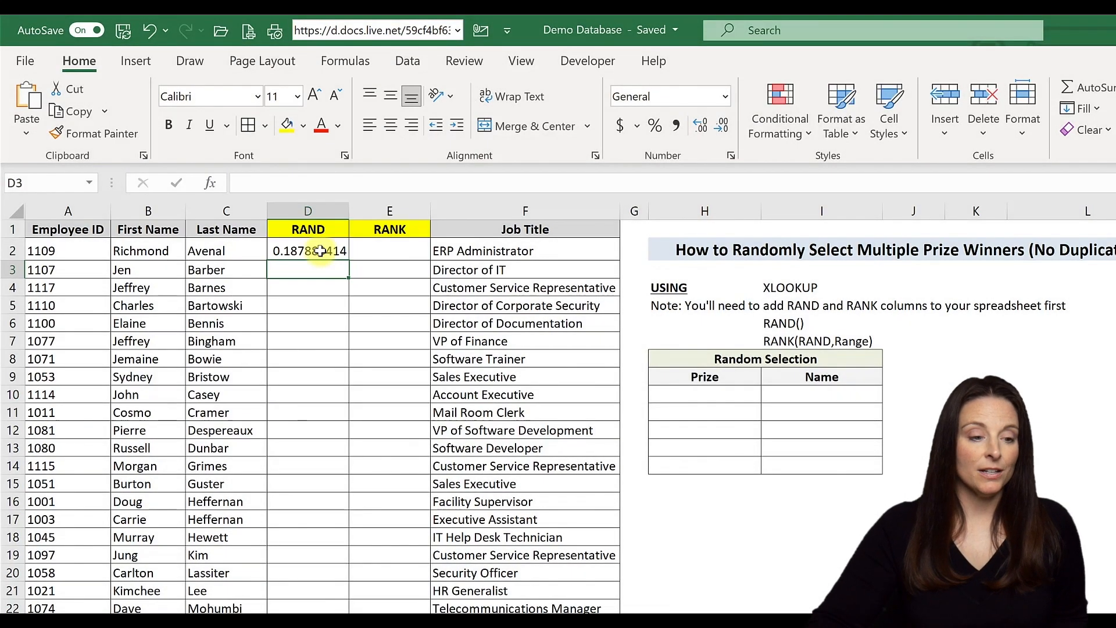
{"action": "left_click", "coordinate": [308, 250]}
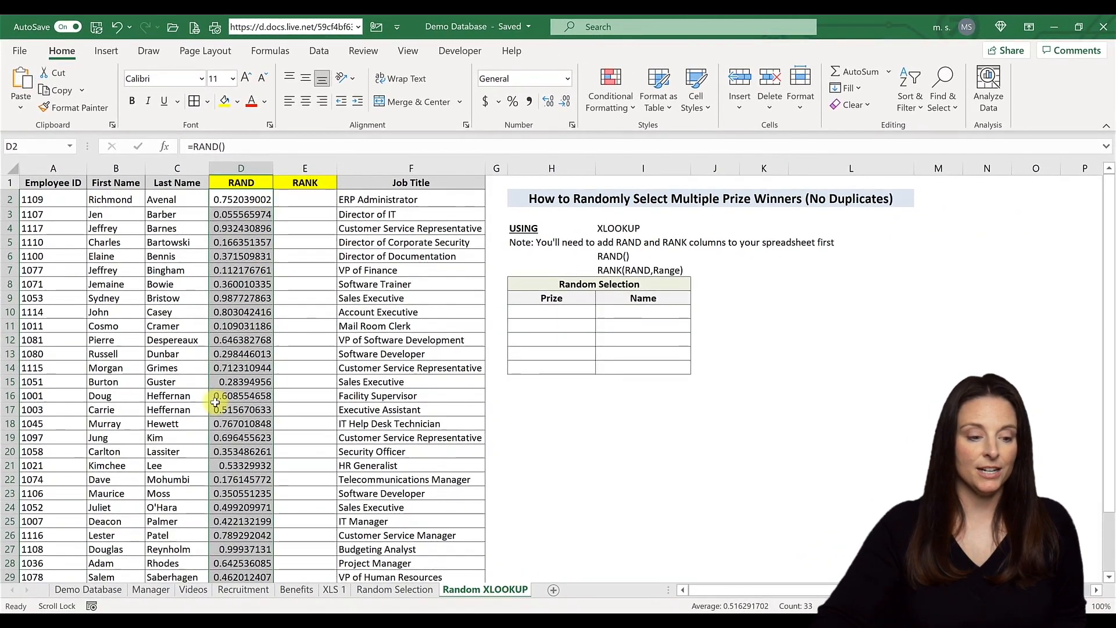
{"action": "scroll", "scroll_direction": "down", "scroll_amount": 3}
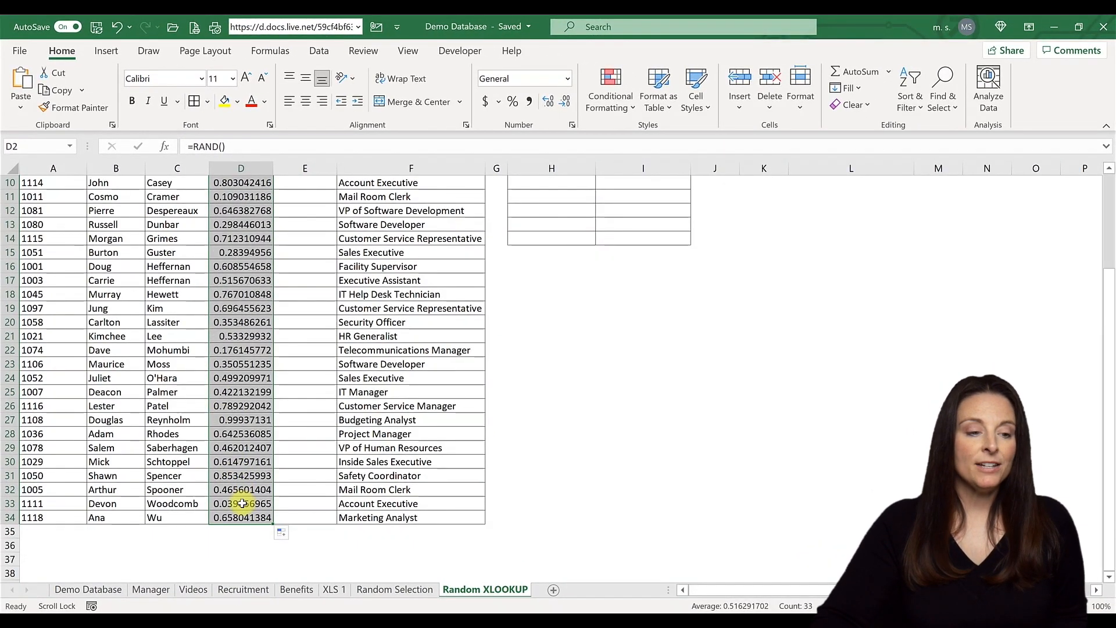
{"action": "scroll", "scroll_direction": "up", "scroll_amount": 3}
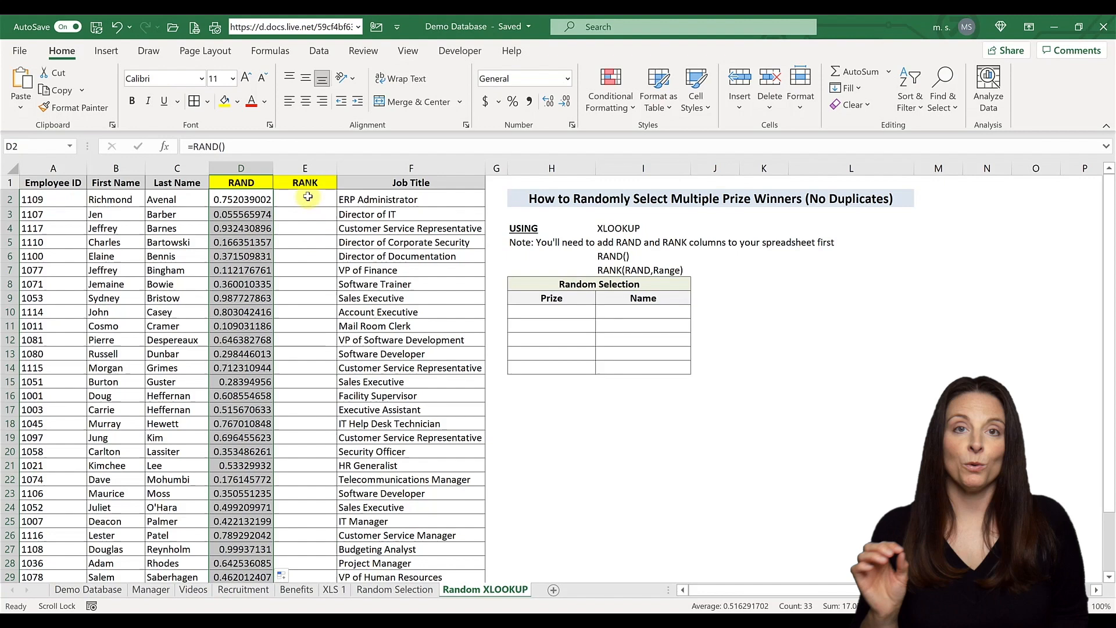
- Enter =RANK(D2,D2:D34) with an absolute range in E2 and copy it down to E34
{"action": "left_click", "coordinate": [304, 199]}
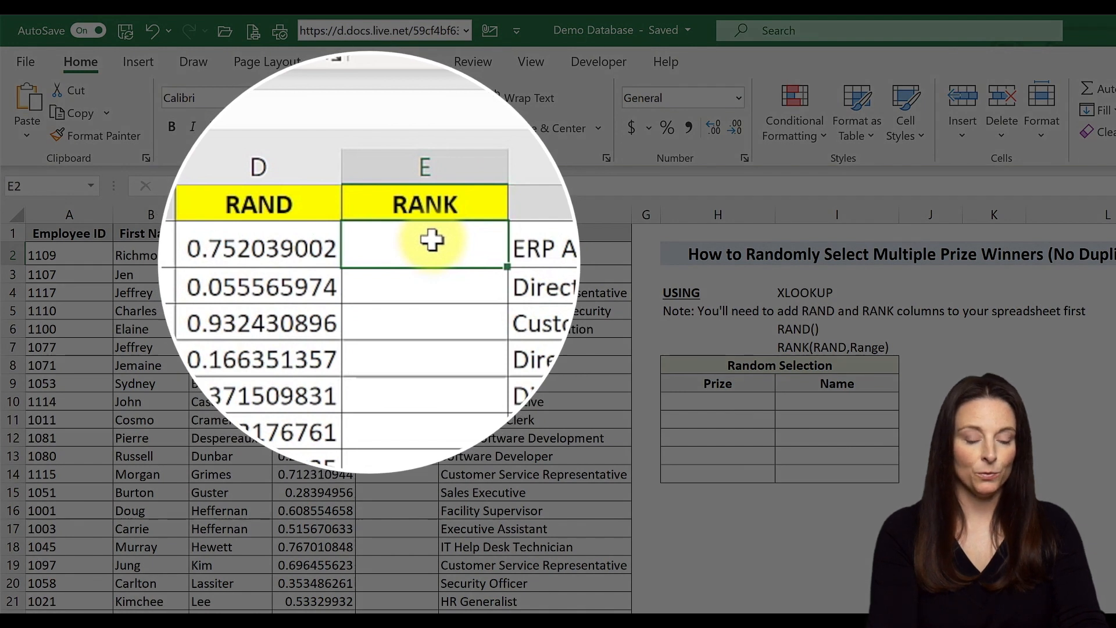
{"action": "type", "text": "=RANK"}
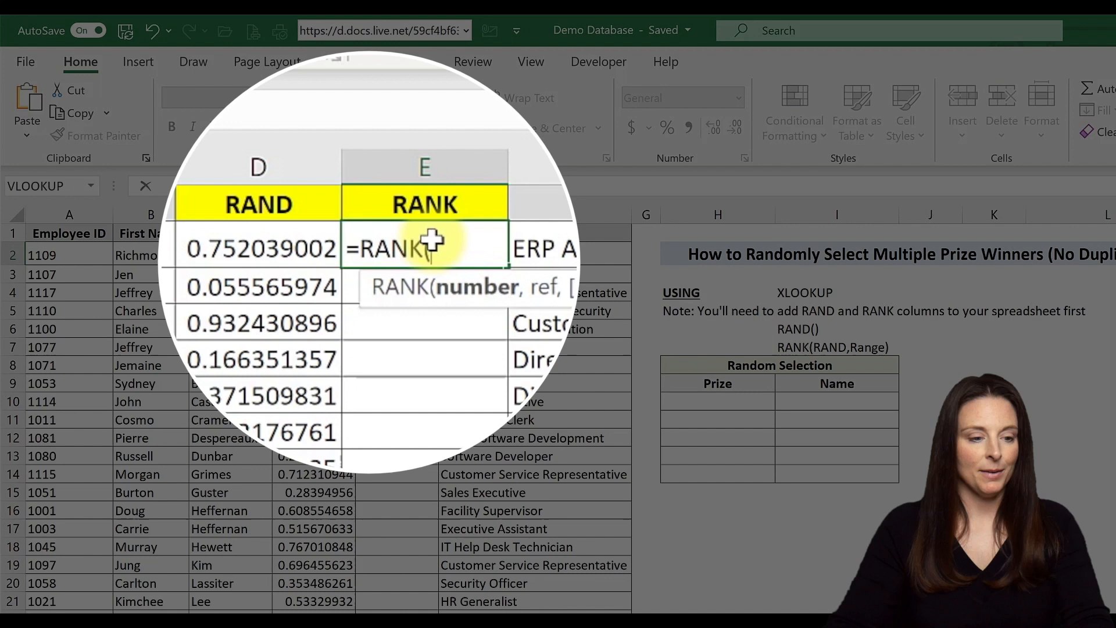
{"action": "type", "text": "("}
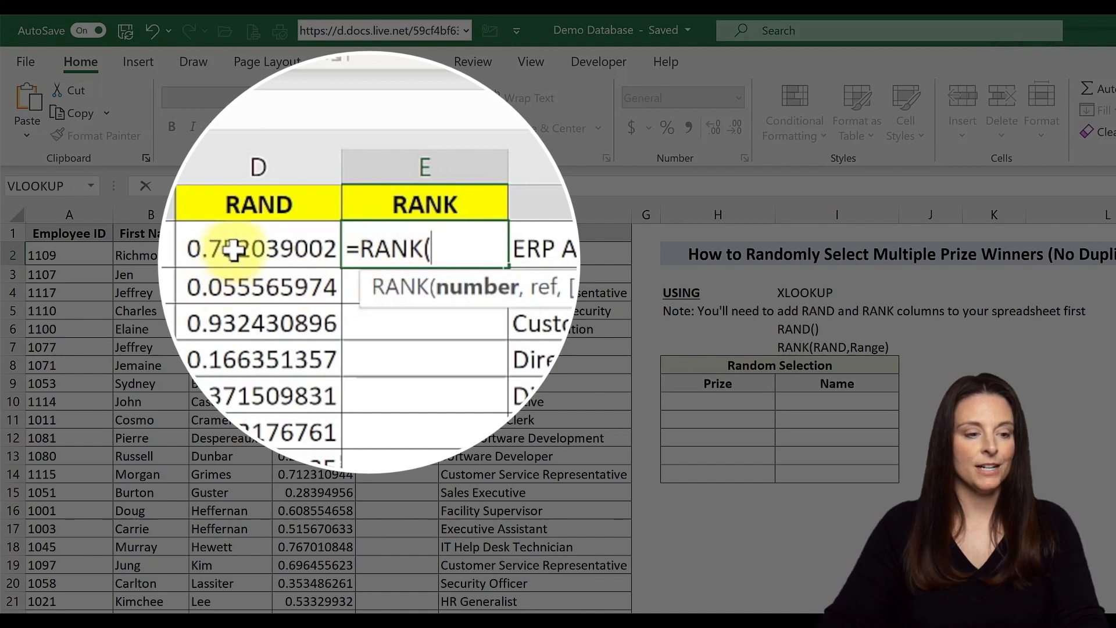
{"action": "left_click", "coordinate": [257, 248]}
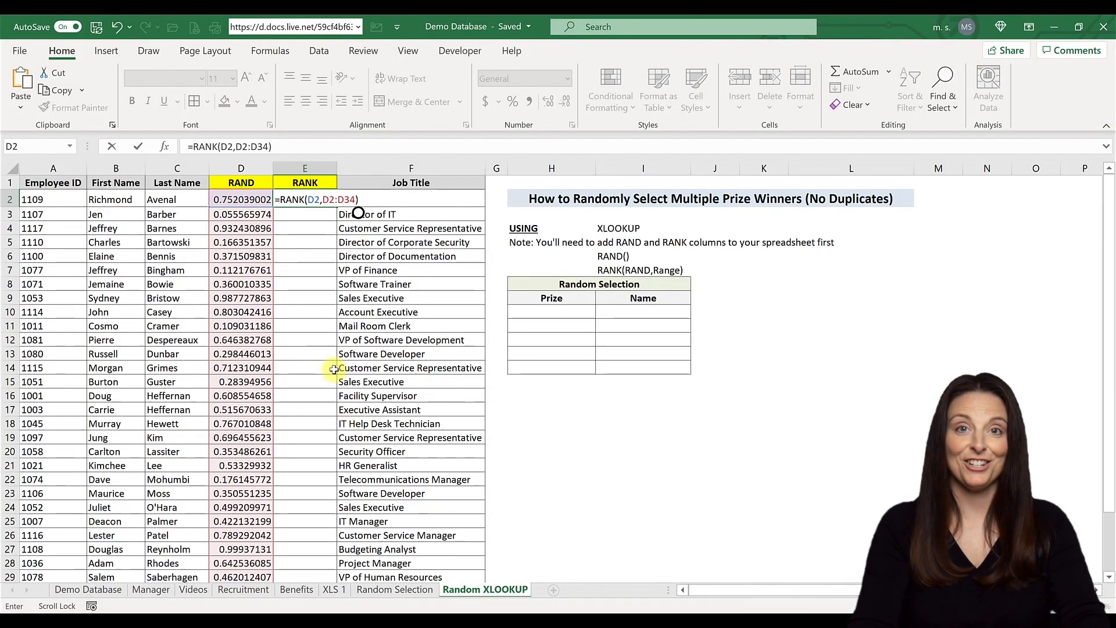
{"action": "key", "text": "Return"}
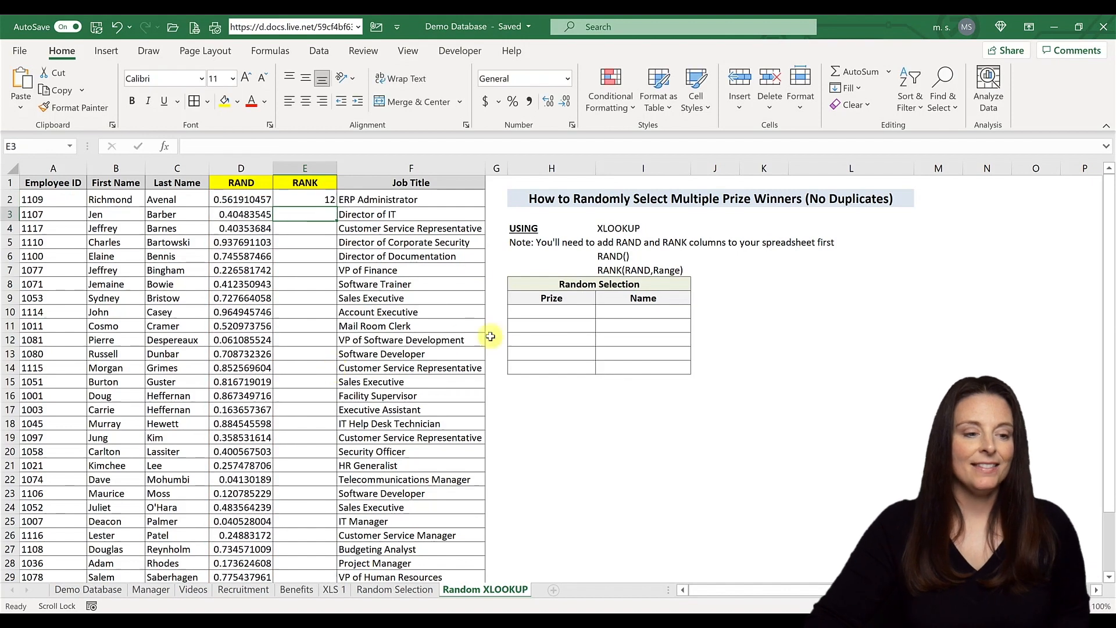
{"action": "mouse_move", "coordinate": [305, 200]}
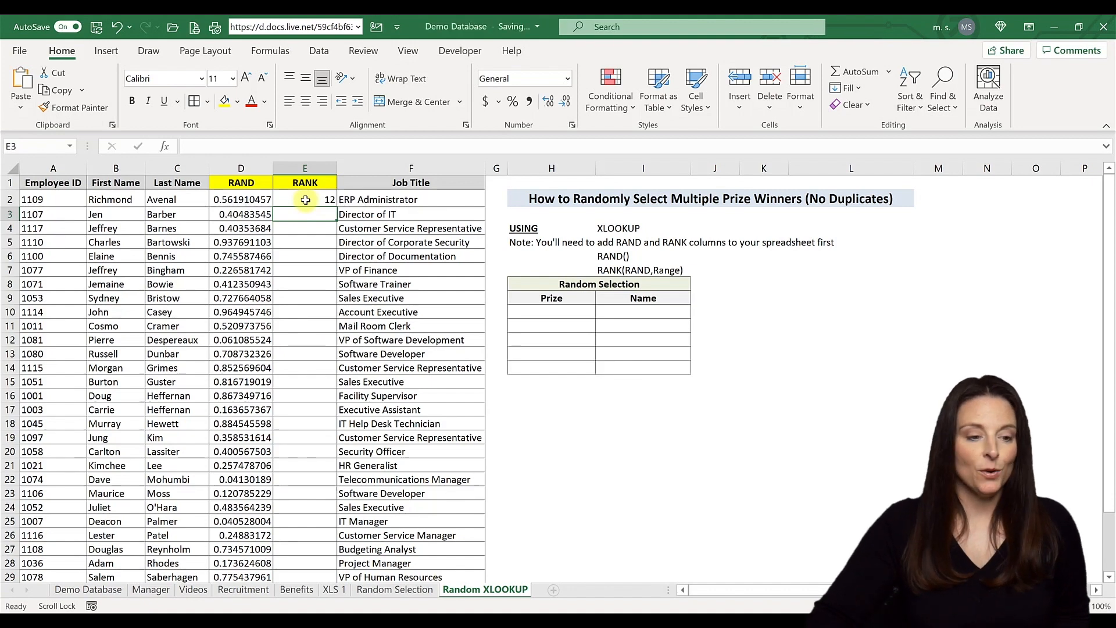
{"action": "left_click", "coordinate": [305, 199]}
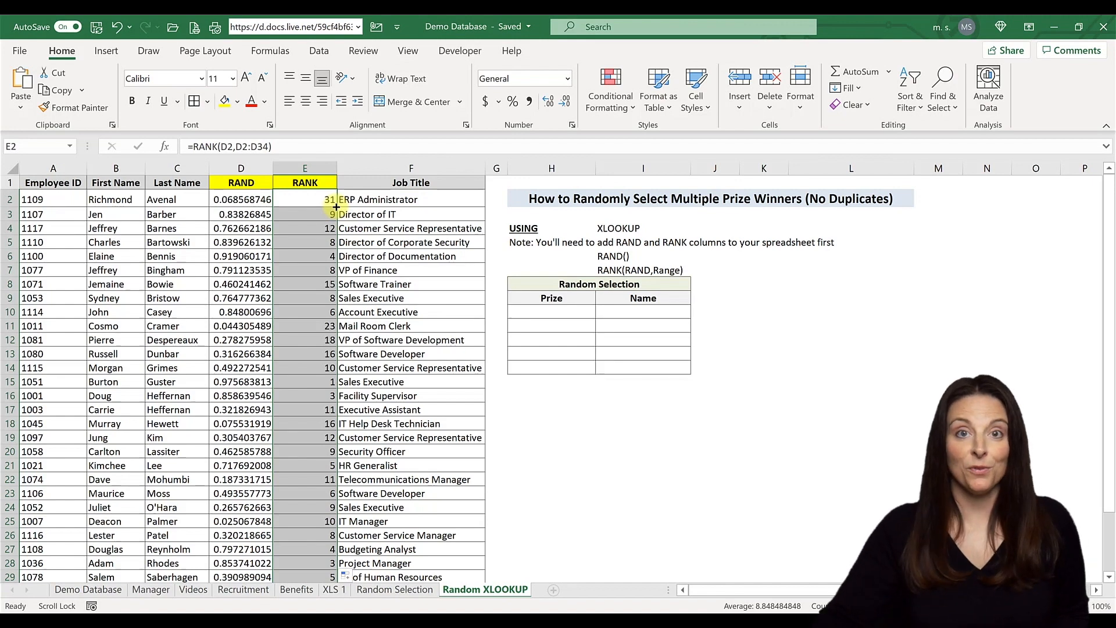
{"action": "mouse_move", "coordinate": [593, 233]}
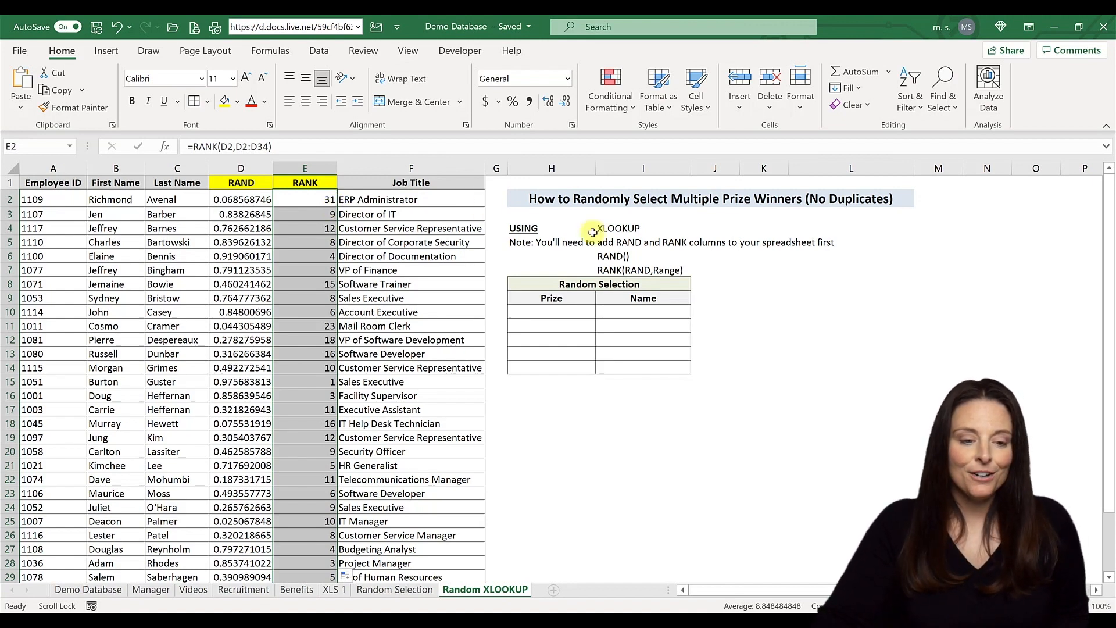
- Enter prize numbers 1 to 5 in H10:H14 of the Random Selection table
{"action": "left_click", "coordinate": [551, 312]}
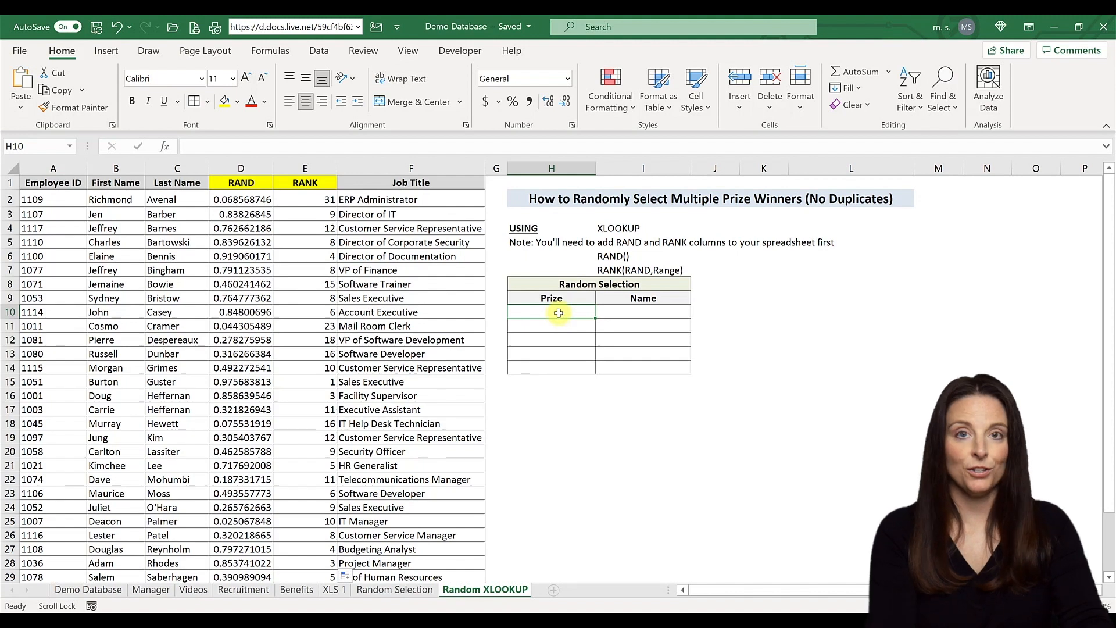
{"action": "type", "text": "1"}
{"action": "left_click", "coordinate": [551, 368]}
{"action": "type", "text": "5"}
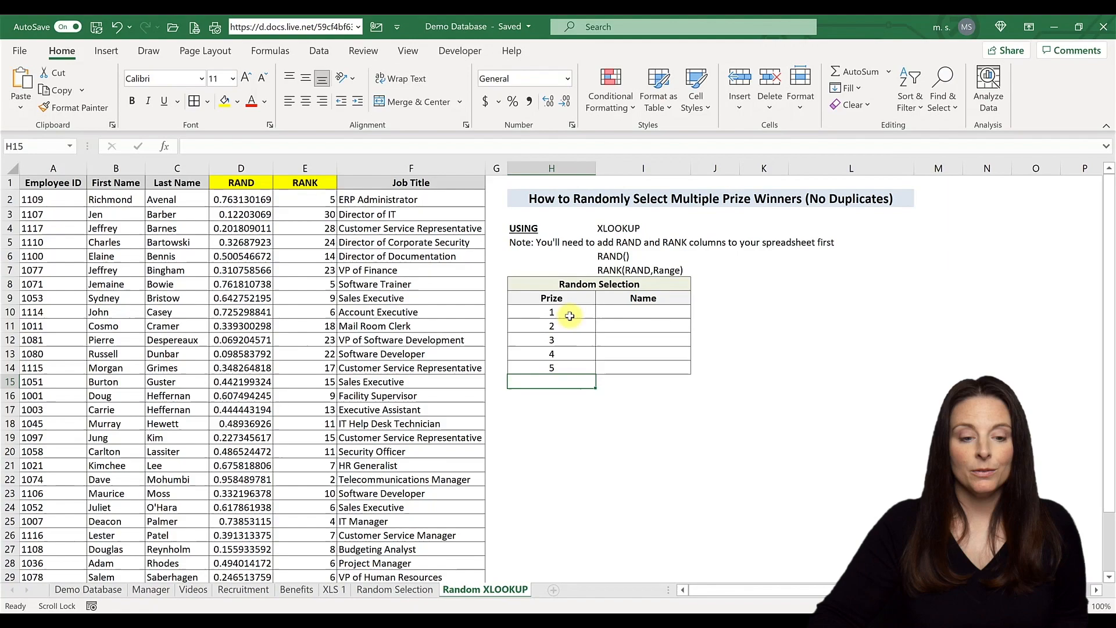
{"action": "left_click", "coordinate": [642, 312]}
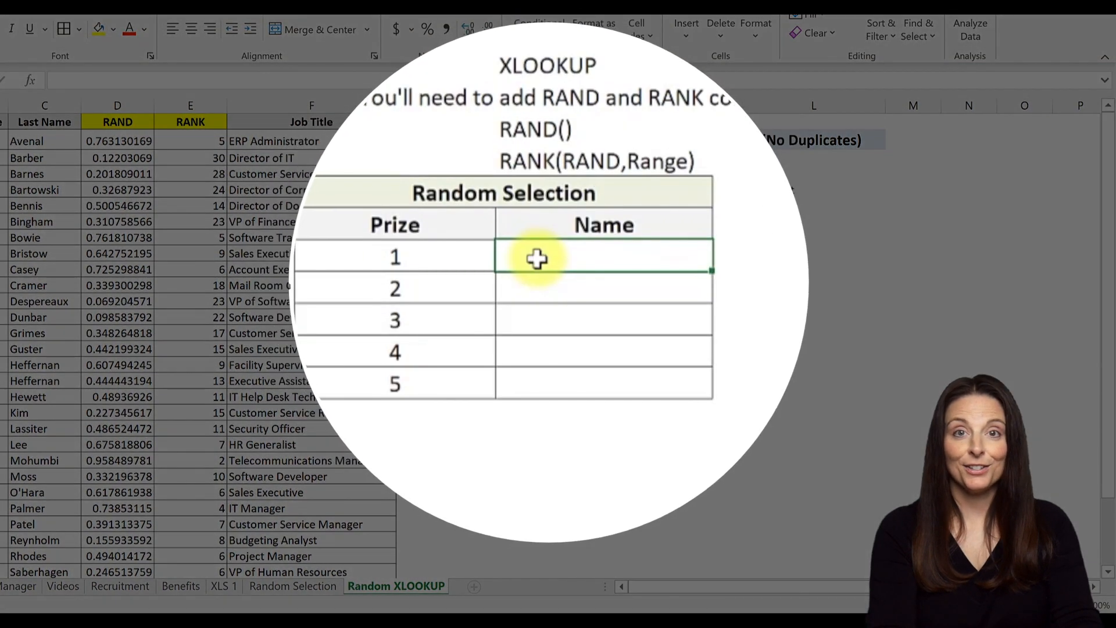
- Enter =XLOOKUP(H10:H14,E2:E34,B2:B34) in I10 to spill five winners' first names
{"action": "type", "text": "="}
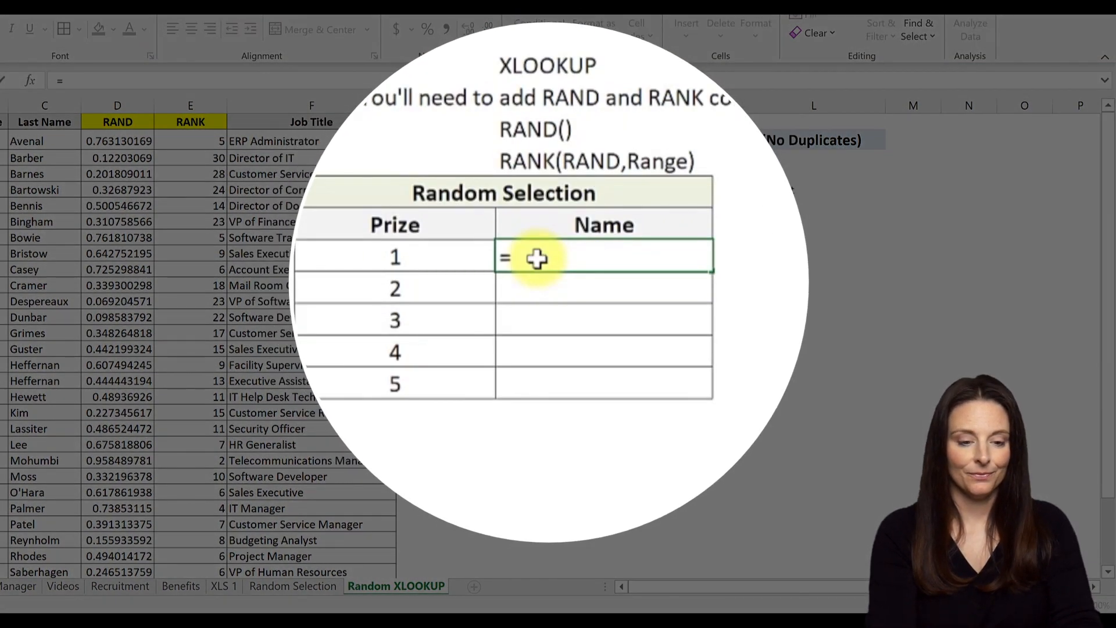
{"action": "type", "text": "XLOOKUP("}
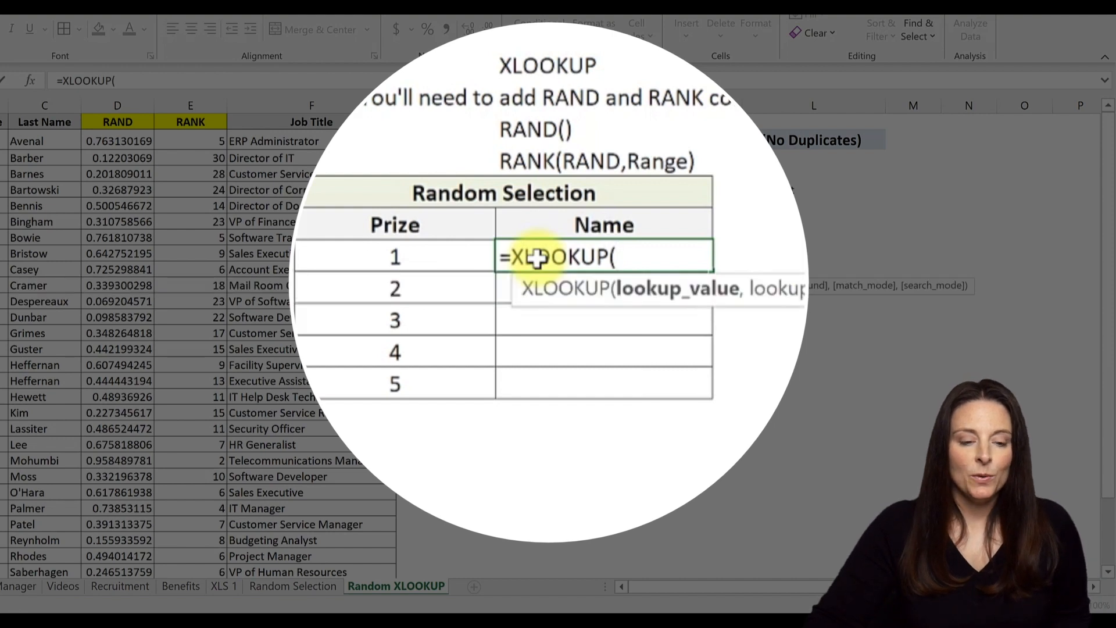
{"action": "mouse_move", "coordinate": [425, 254]}
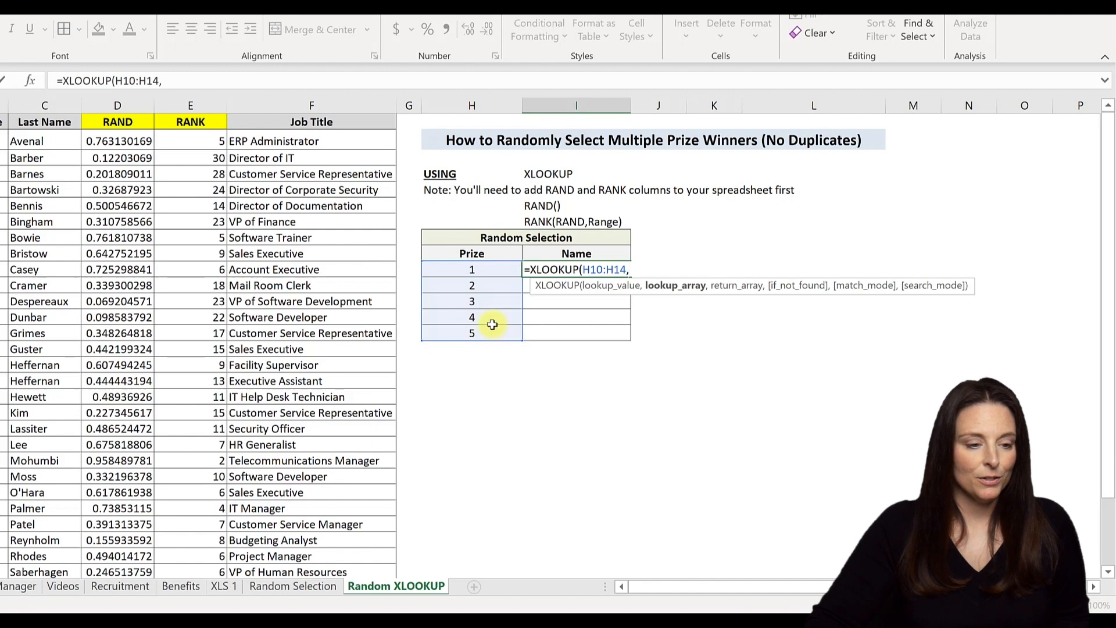
{"action": "left_click", "coordinate": [190, 141]}
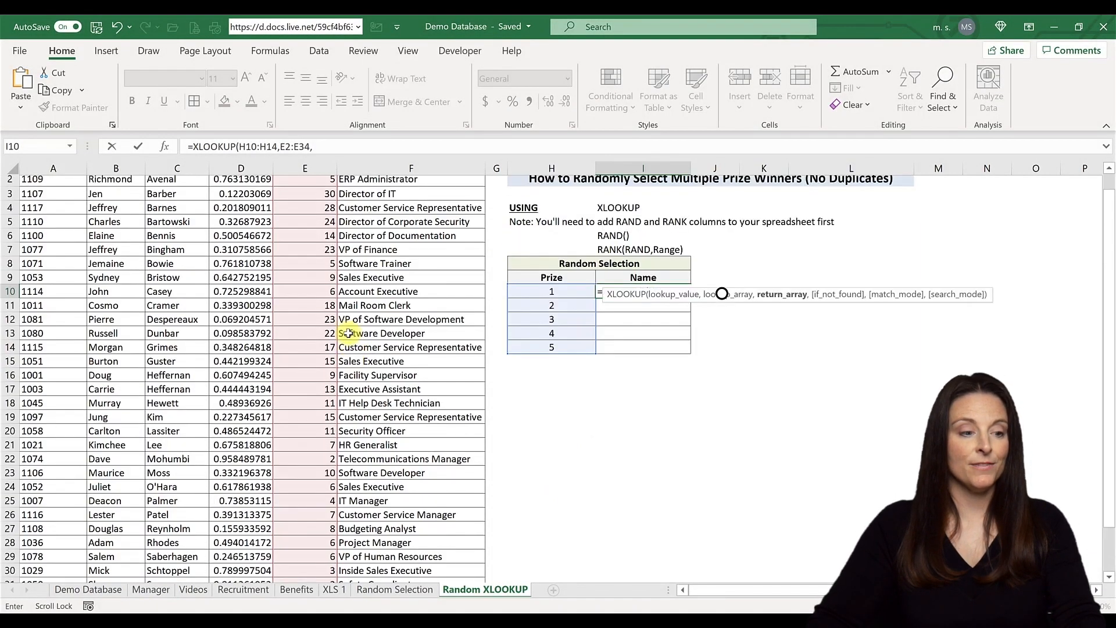
{"action": "scroll", "scroll_direction": "up", "scroll_amount": 3}
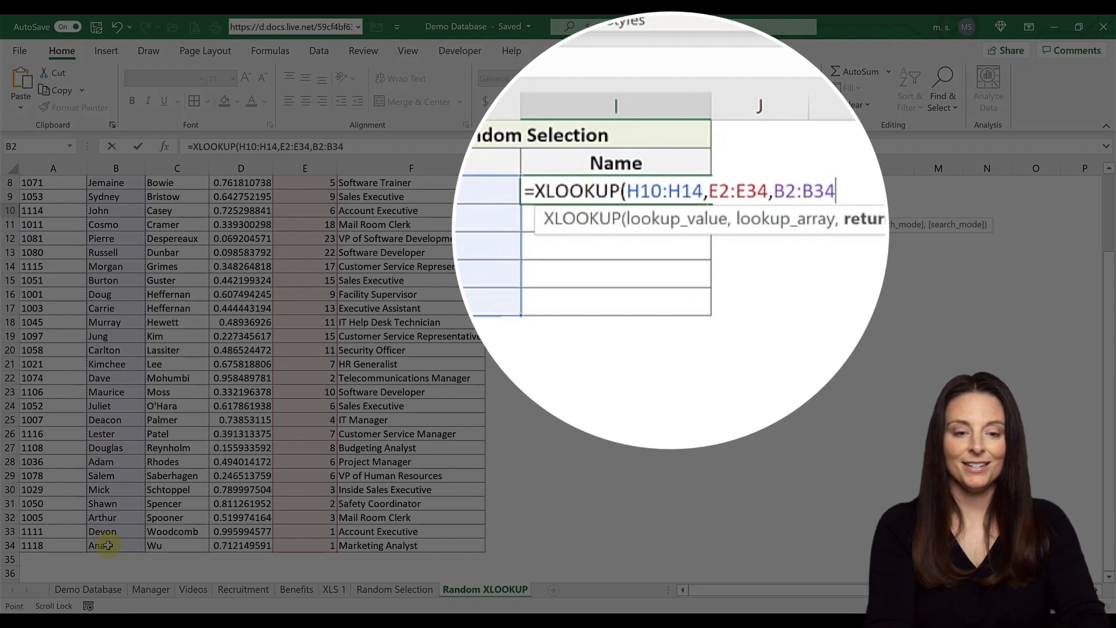
{"action": "type", "text": ")"}
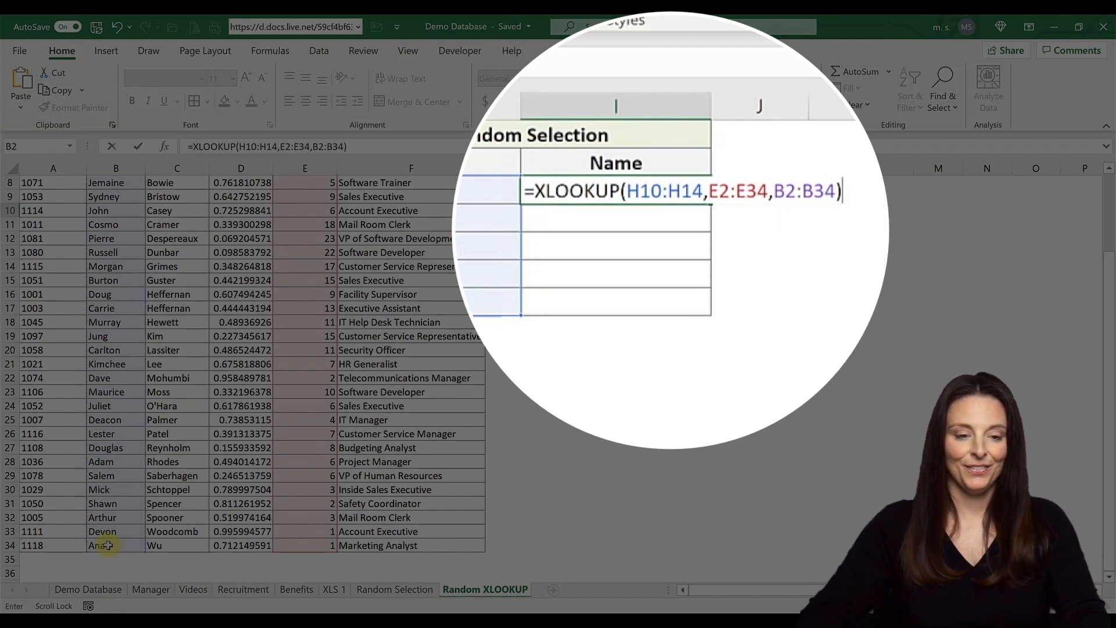
{"action": "key", "text": "Return"}
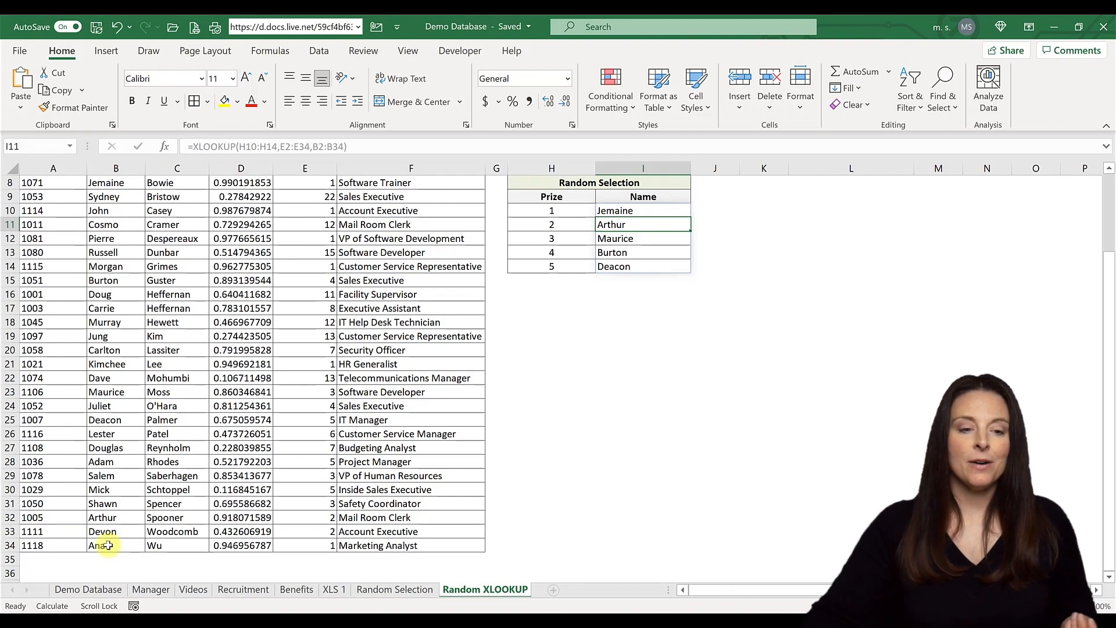
{"action": "scroll", "scroll_direction": "up", "scroll_amount": 3}
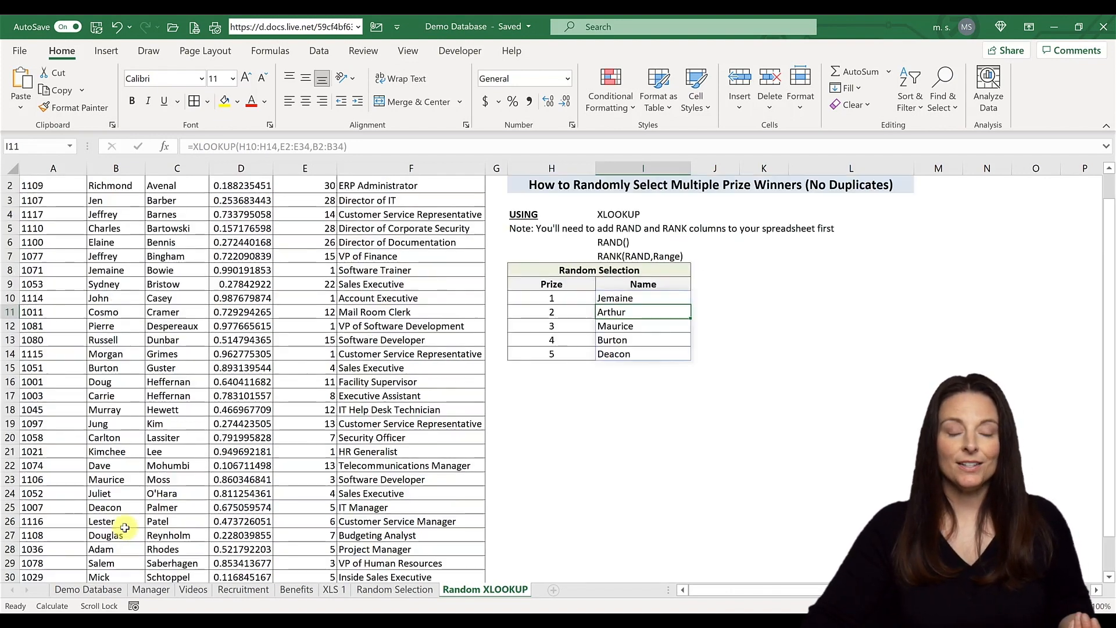
{"action": "scroll", "scroll_direction": "up", "scroll_amount": 3}
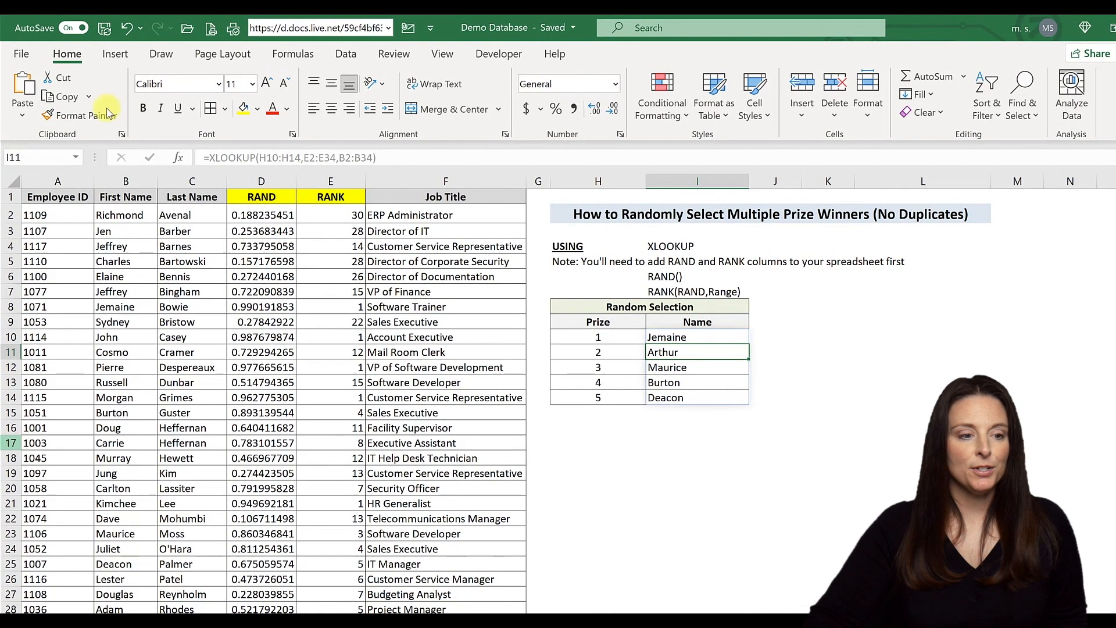
- Run Calculate Sheet twice from the Formulas tab to redraw the five winners
{"action": "left_click", "coordinate": [292, 53]}
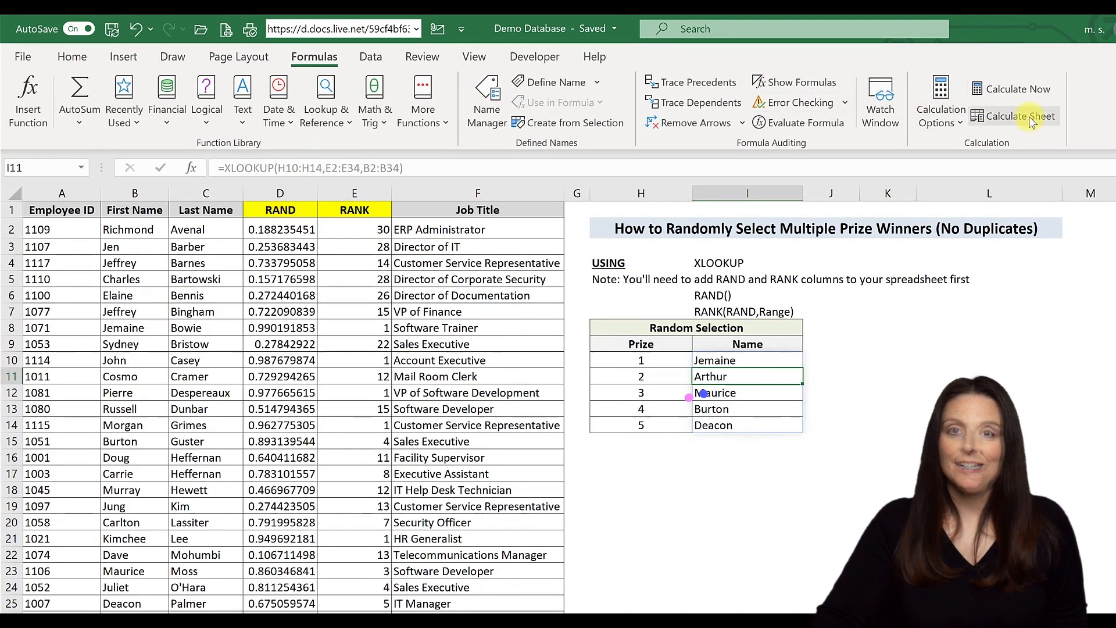
{"action": "left_click", "coordinate": [1021, 116]}
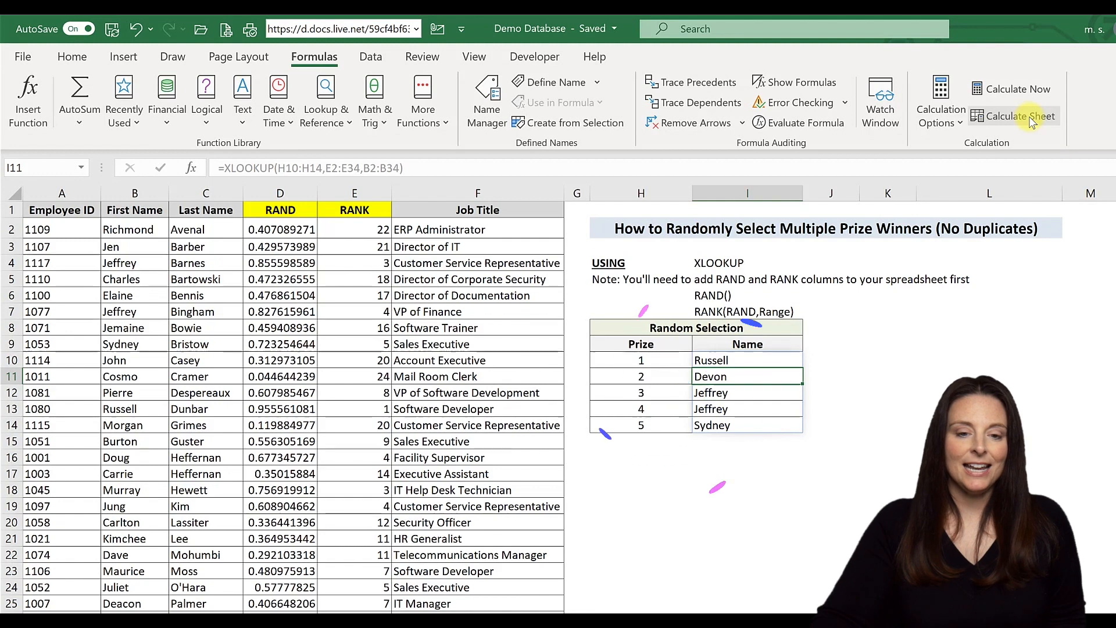
{"action": "left_click", "coordinate": [1020, 117]}
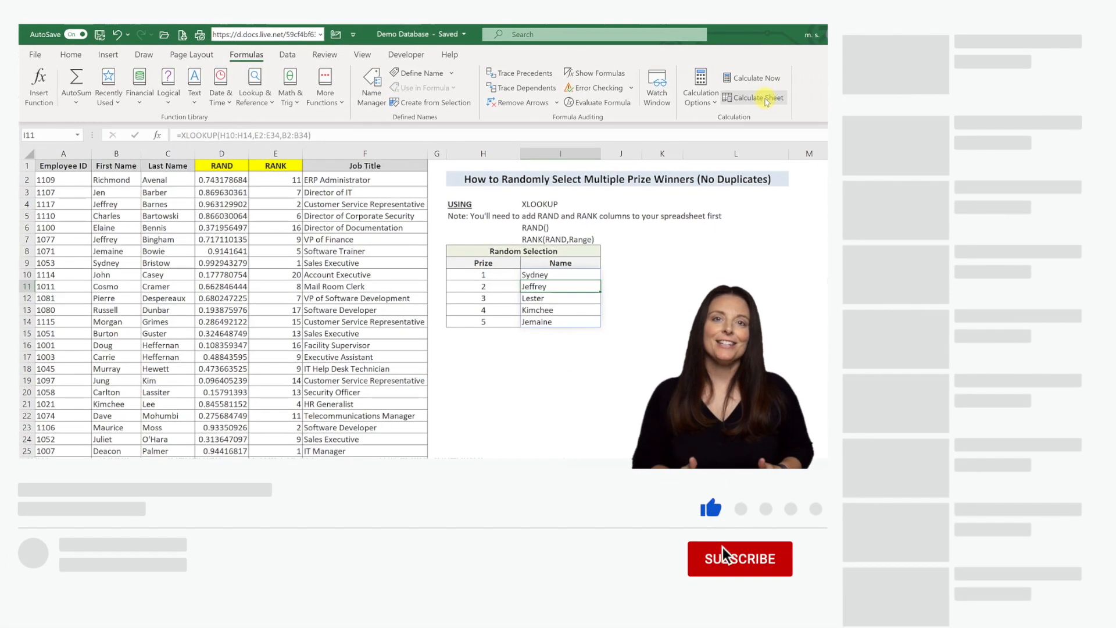
{"action": "left_click", "coordinate": [739, 558]}
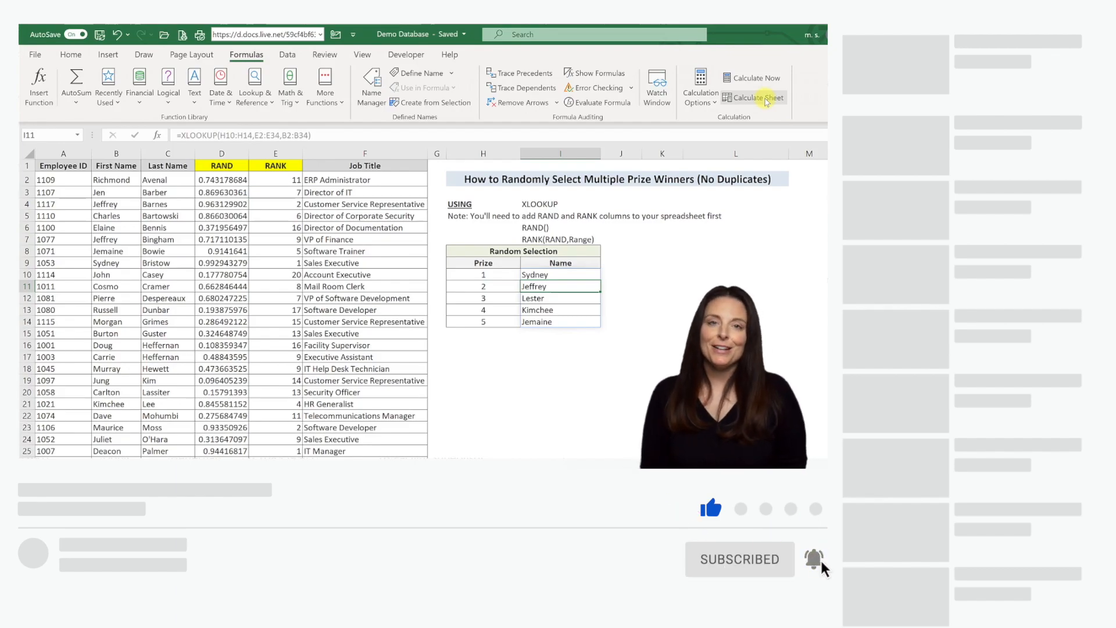